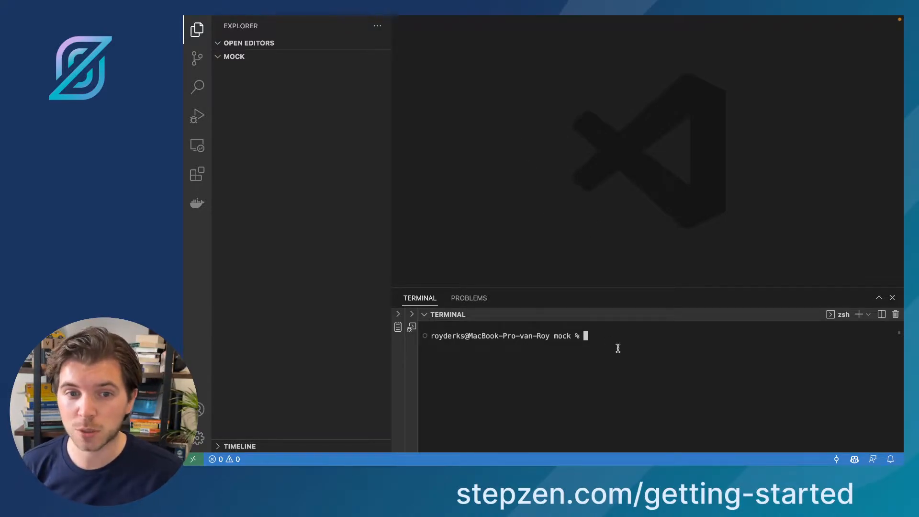
- Run npm i -g stepzen in the terminal to install the StepZen CLI globally
text(npm i -g)
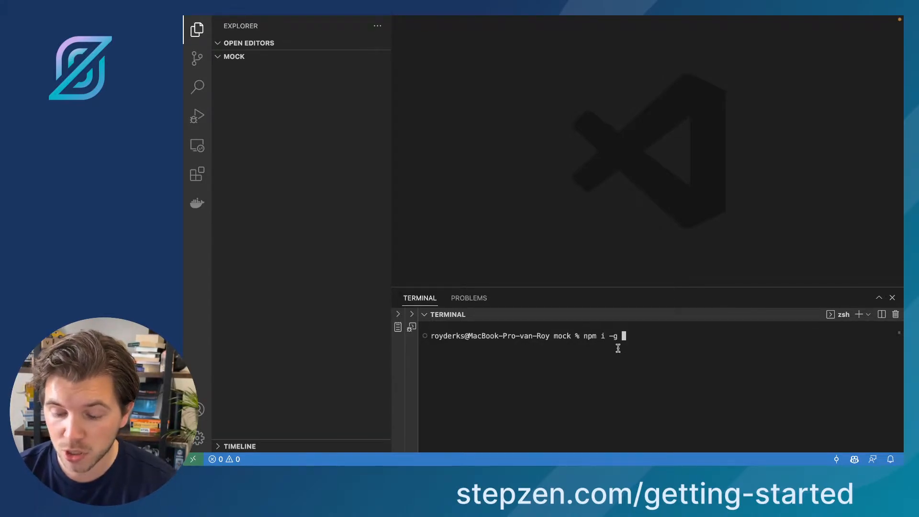
text(st)
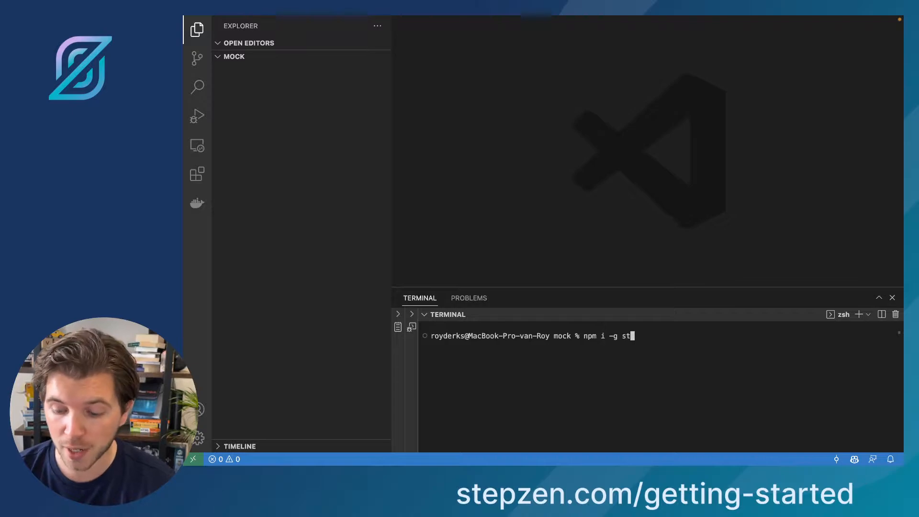
text(epzen)
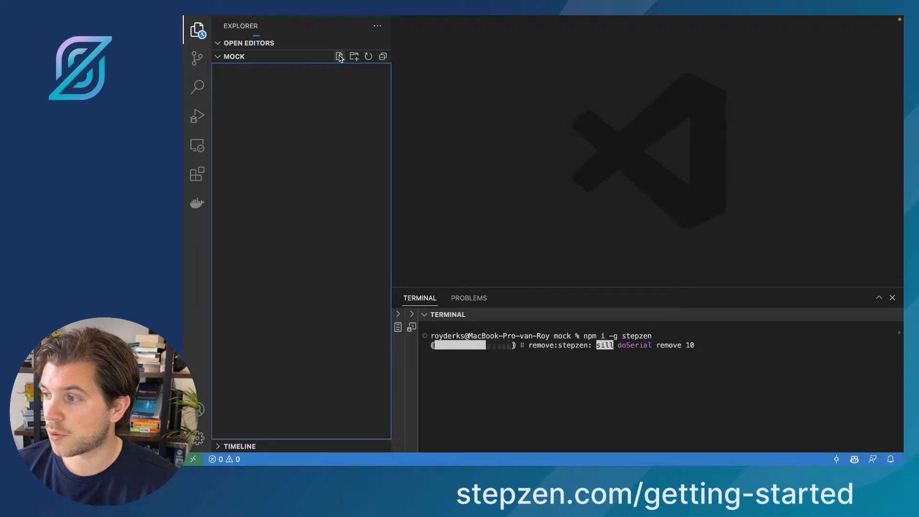
click(338, 57)
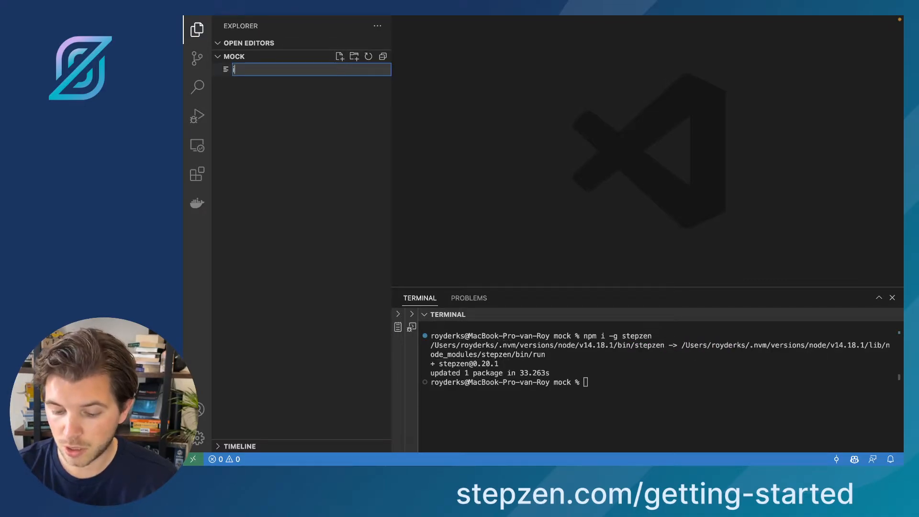
text(index.grap)
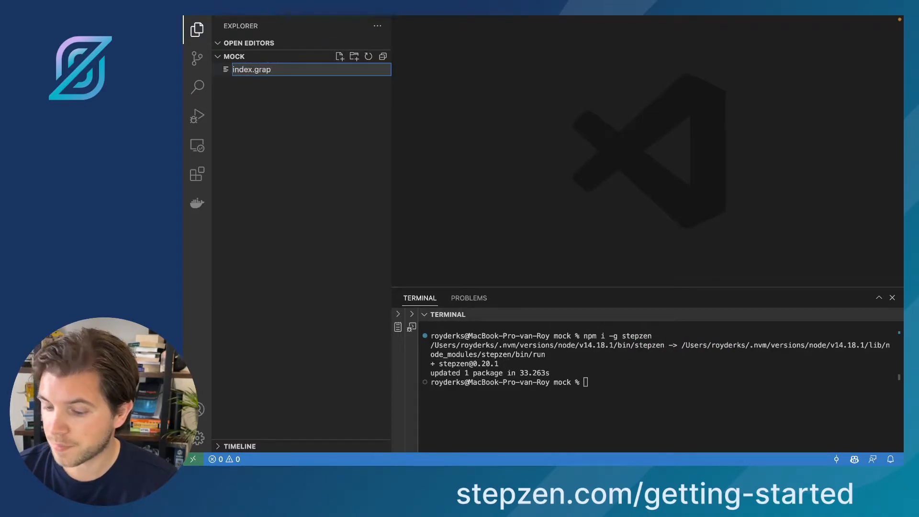
key(Enter)
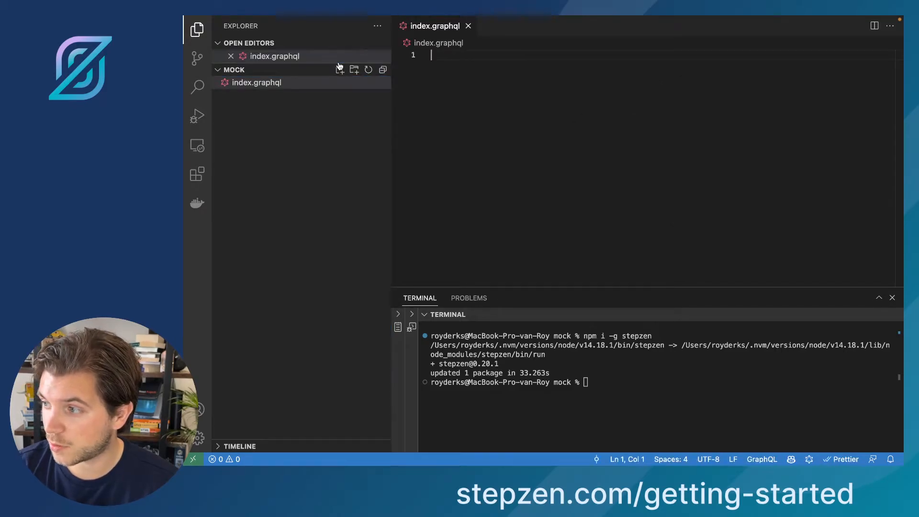
right_click(510, 99)
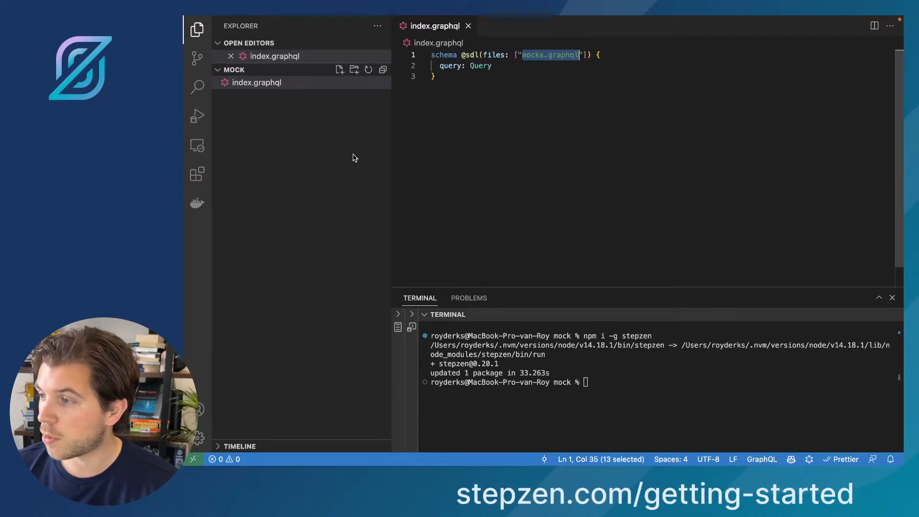
- Create mocks.graphql and start a Query type with a getPosts: [Post] field
click(339, 69)
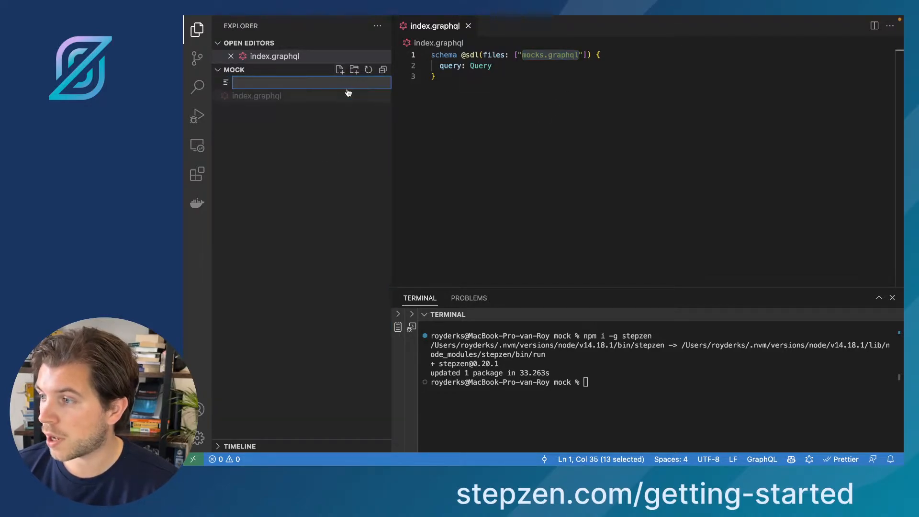
text(mocks.graphql)
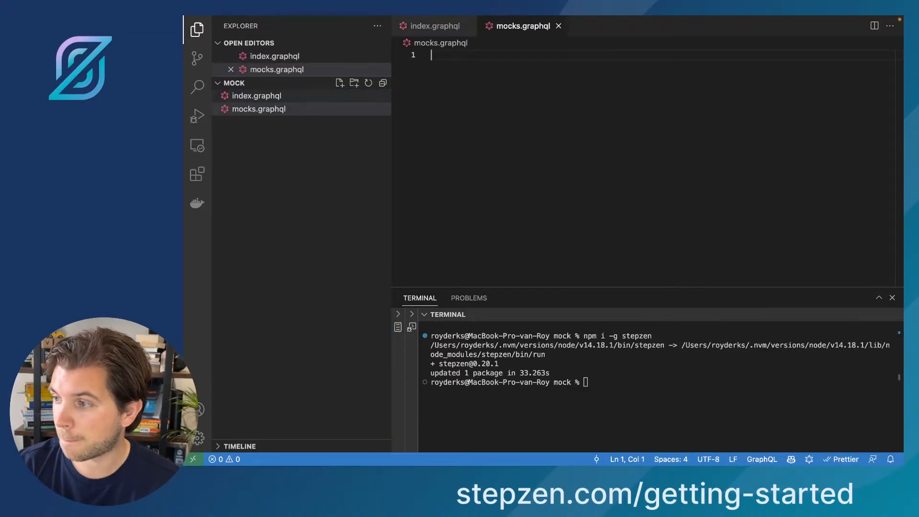
text(ty)
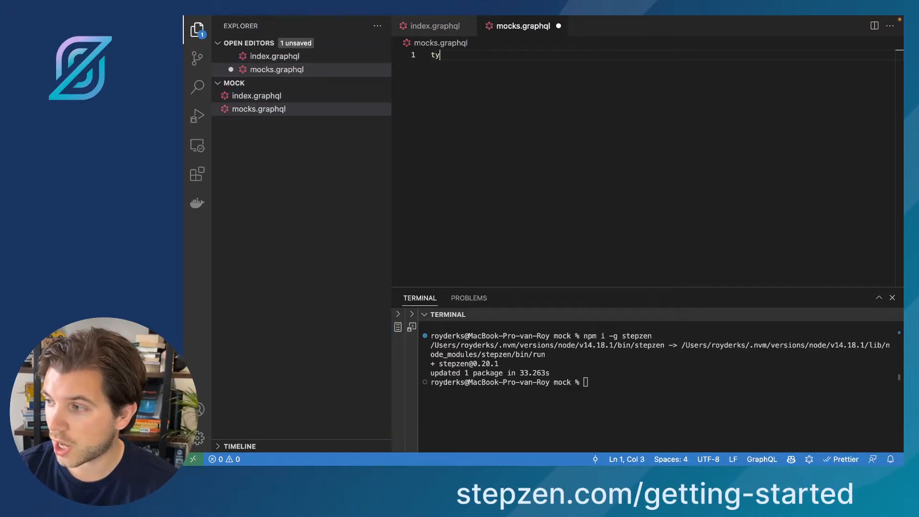
text(pe Query {)
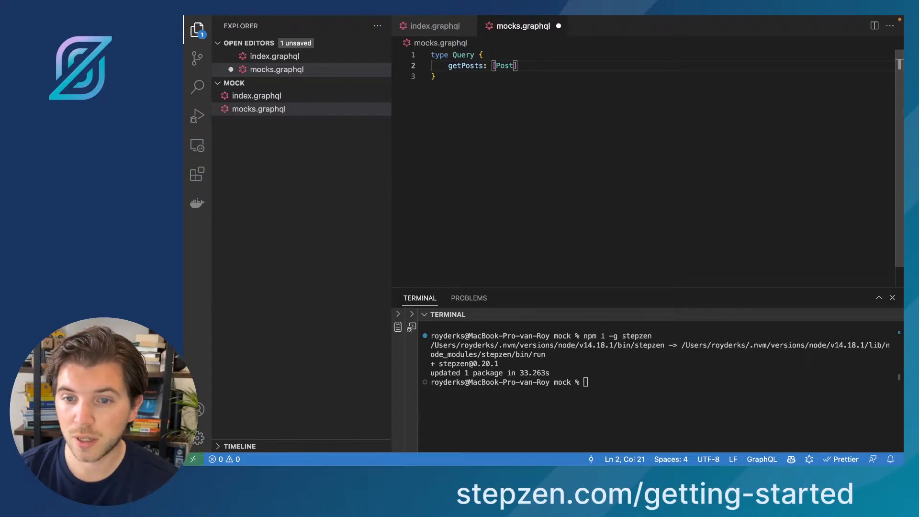
text(\\\)
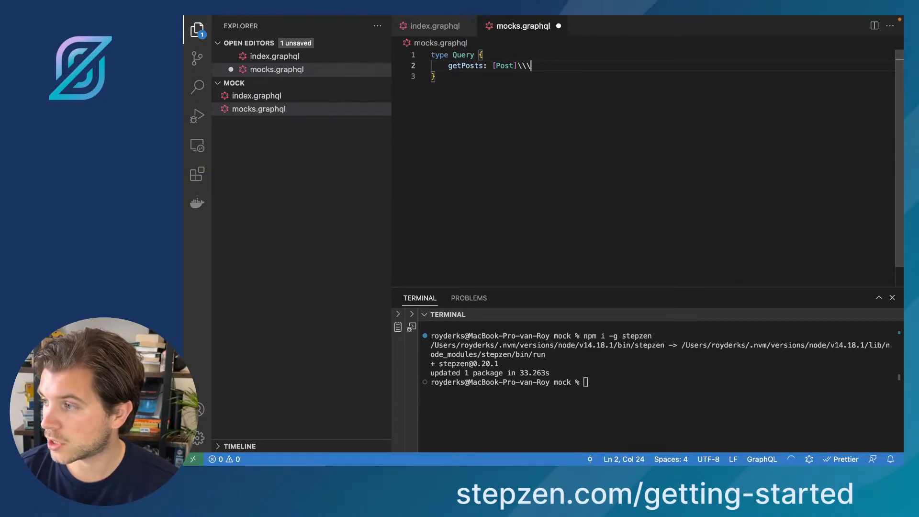
key(Backspace)
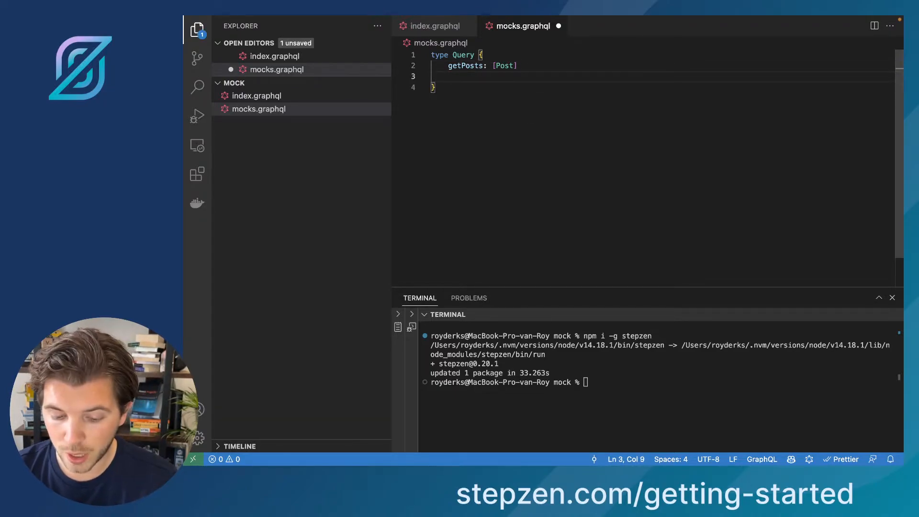
text(@rest (endpoint: "", configuration: "", resultroot: ")
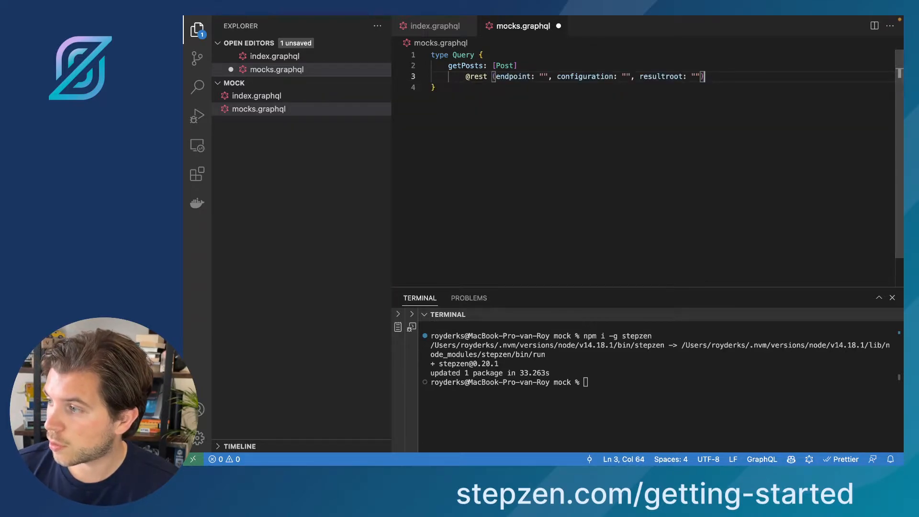
drag(547, 76, 683, 77)
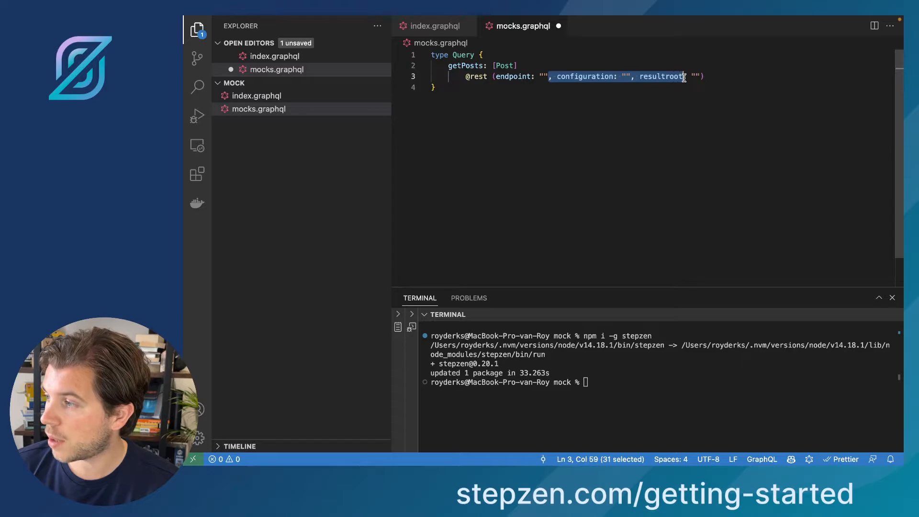
key(Delete)
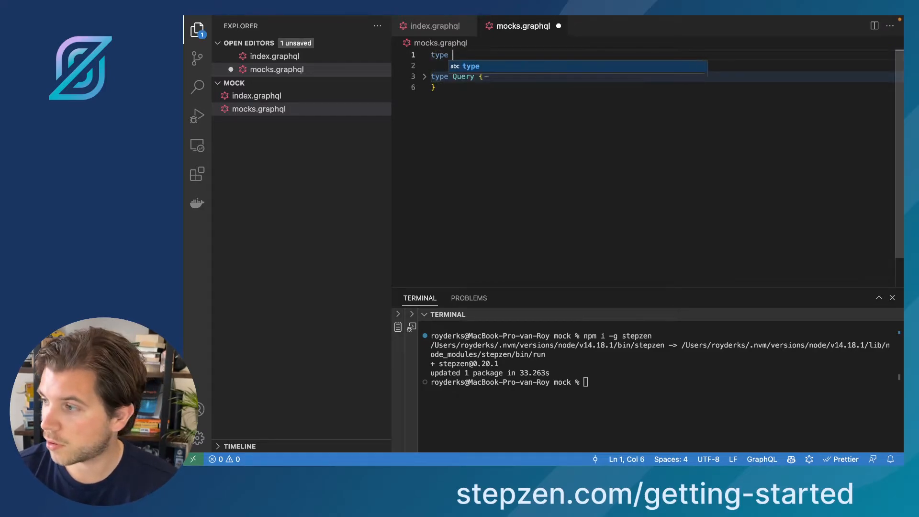
- Add type Post { title: string } above Query and run Format Document on the file
text(Post {)
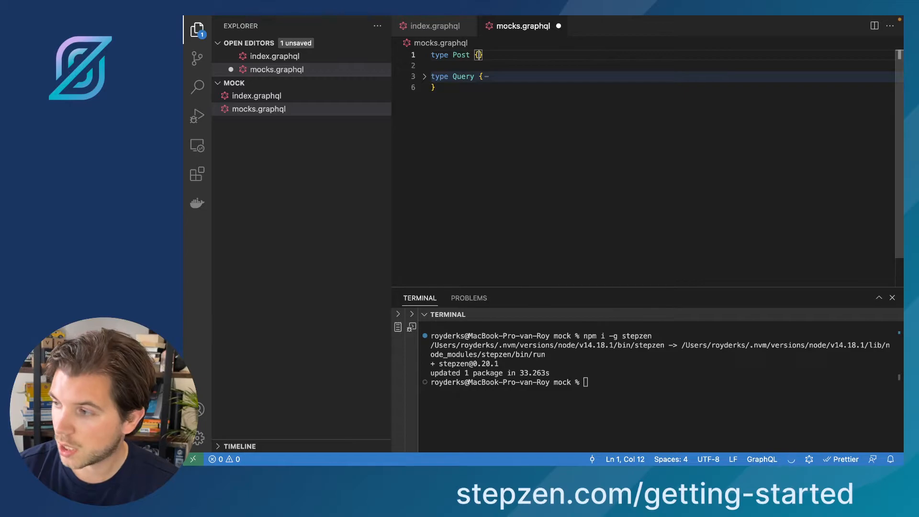
text(ti)
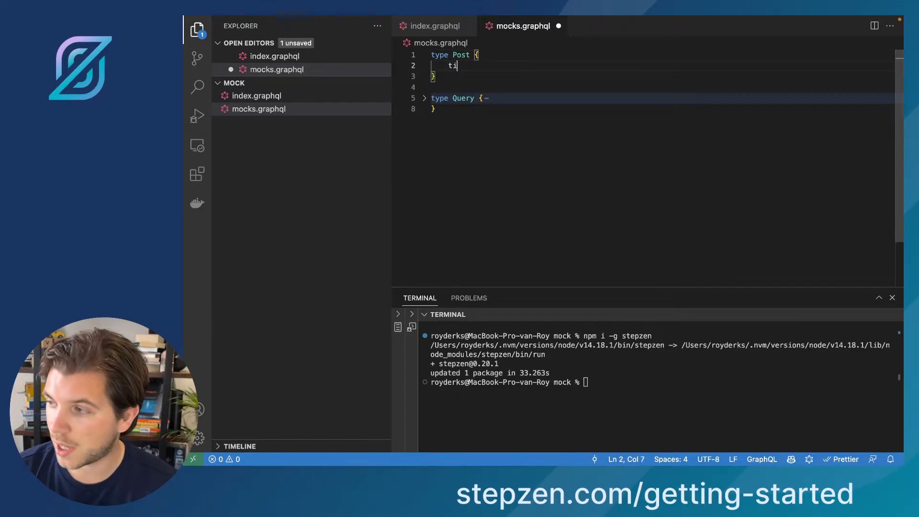
text(tle: sting)
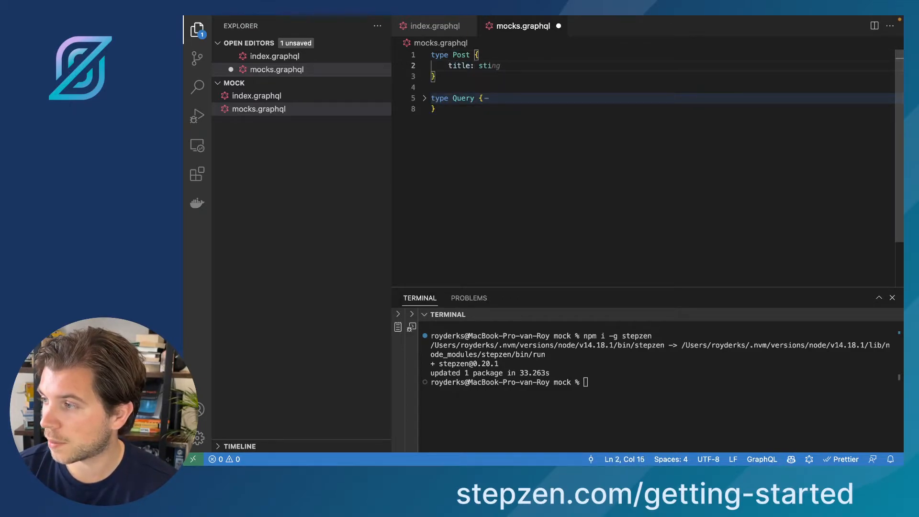
text(r)
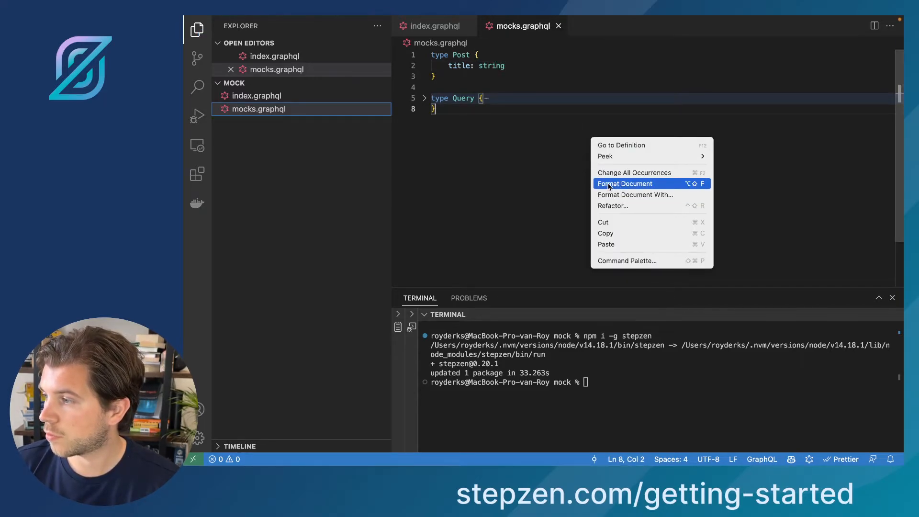
click(625, 183)
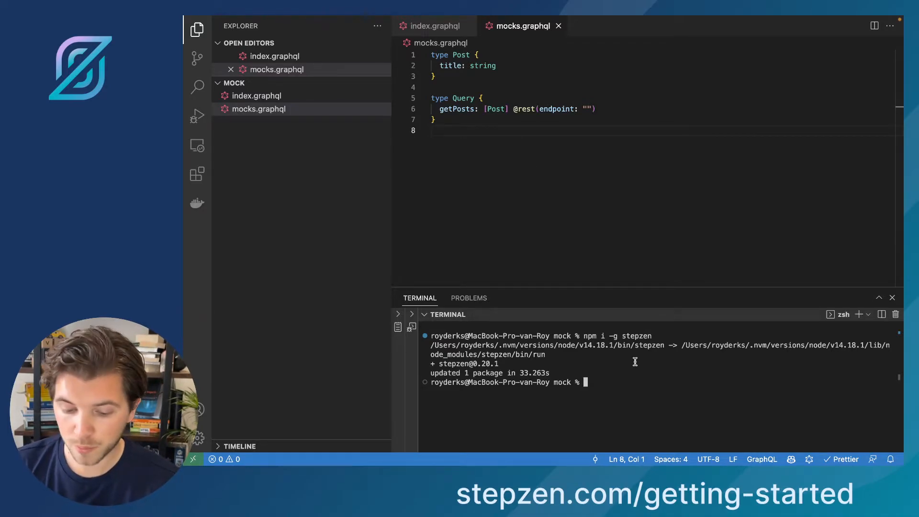
- Run stepzen start without logging in and name the public endpoint api/mocks
text(step)
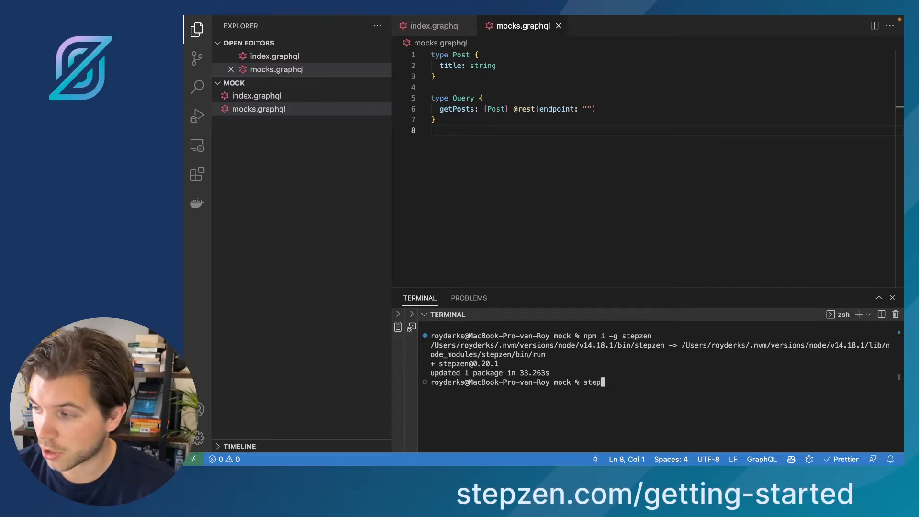
text(zen start)
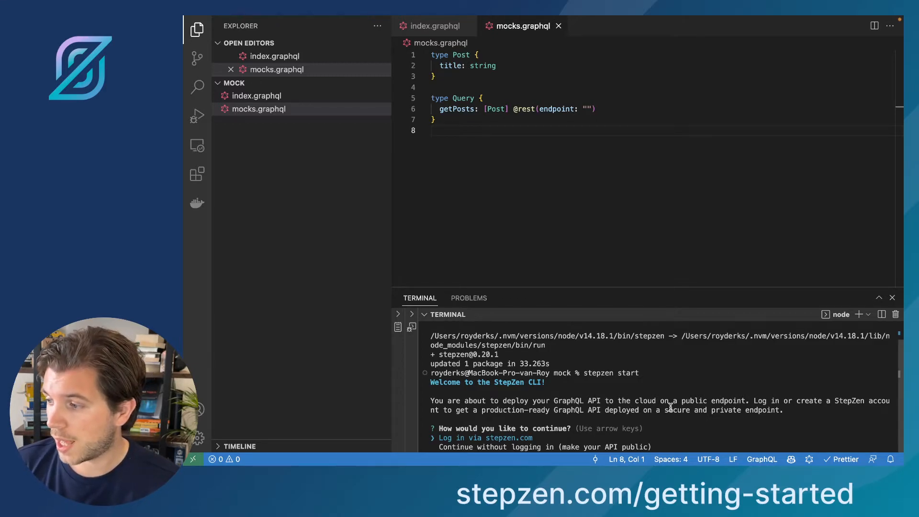
key(down)
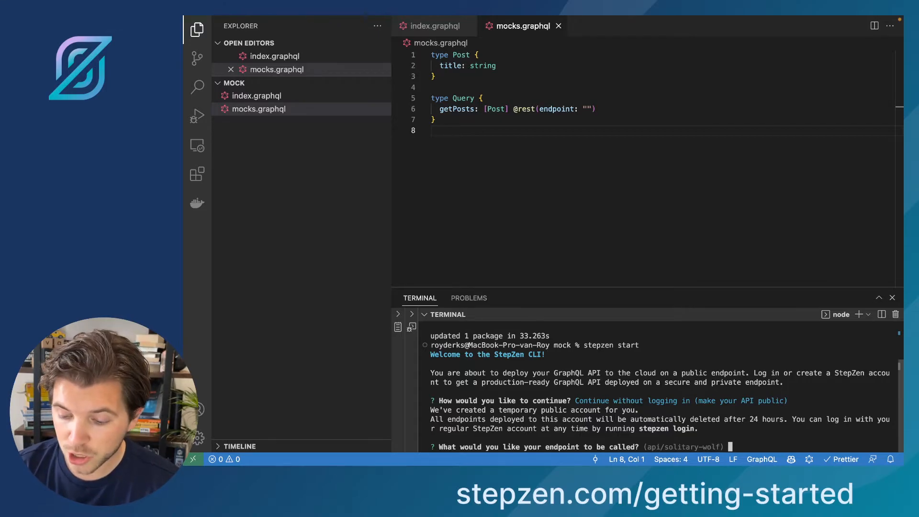
text(api)
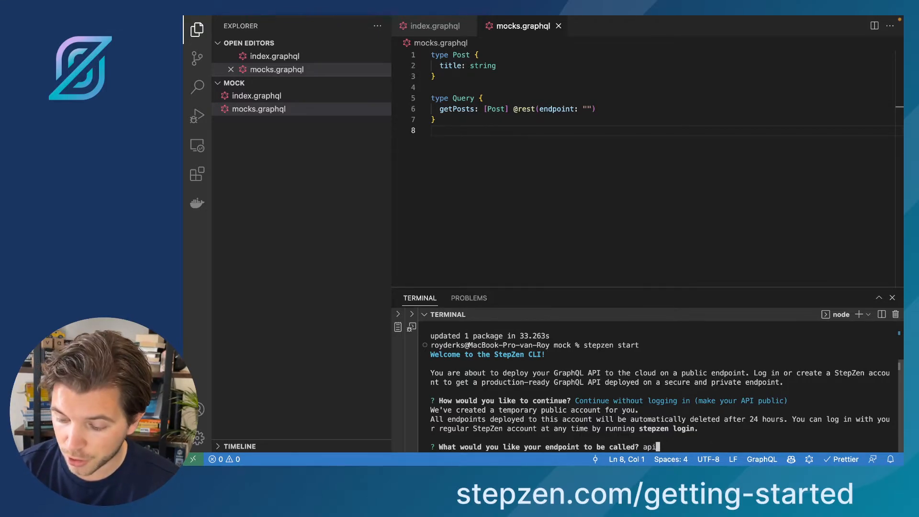
text(/mocks)
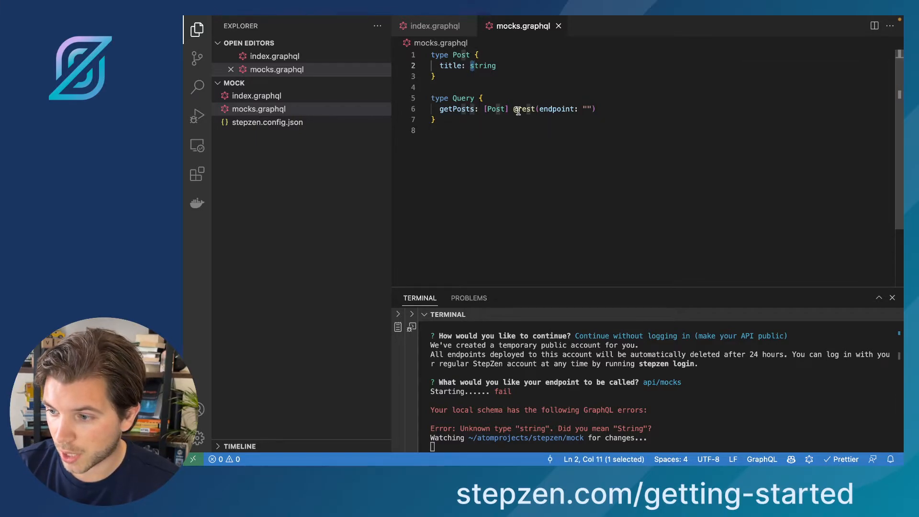
- Change the Post title field's type from string to String
text(String)
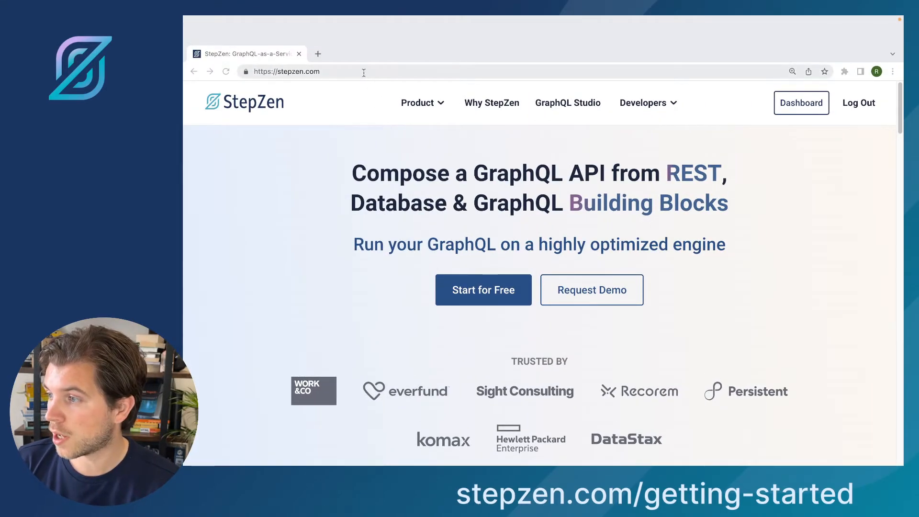
text(http://localhost:5001/api/mocks)
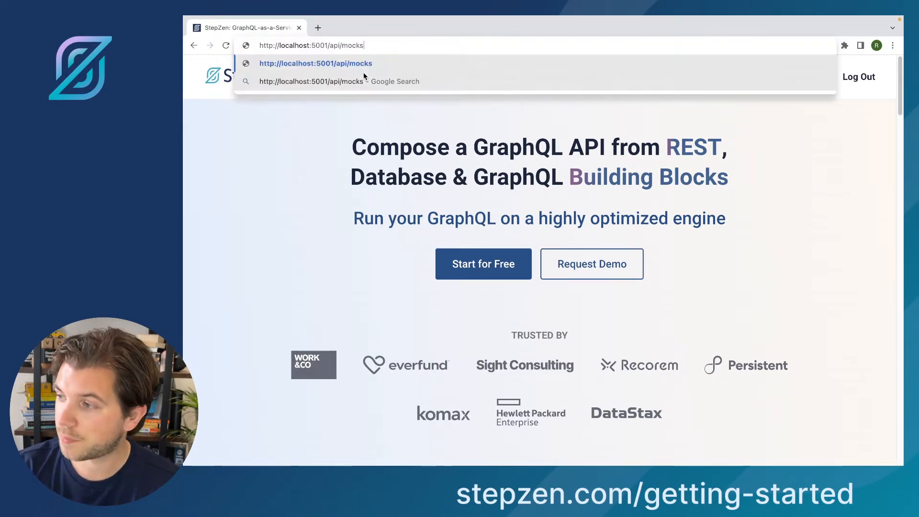
key(Enter)
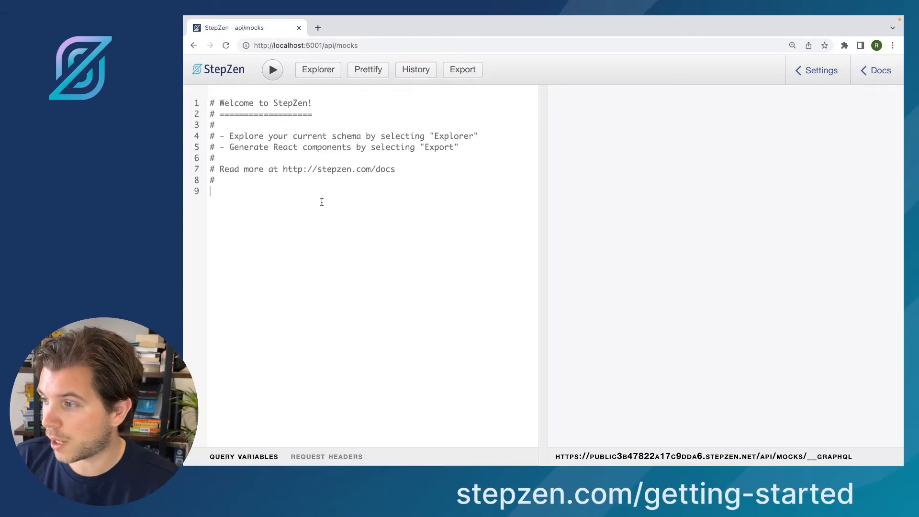
- Write query { getPosts { title } } in the GraphiQL editor
text(query {)
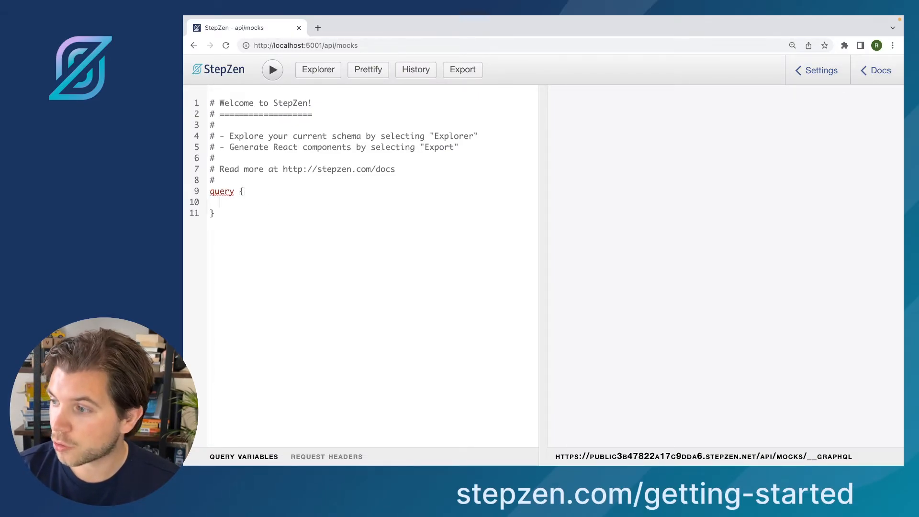
text(getPosts)
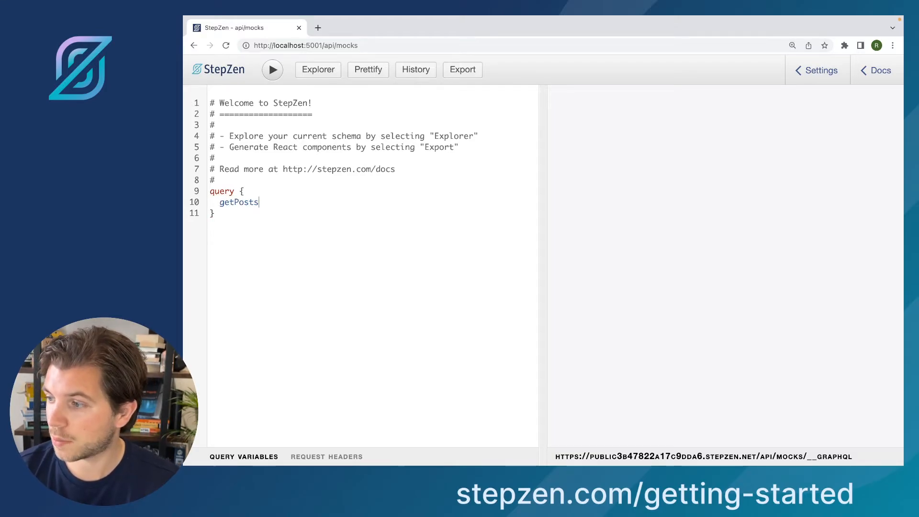
text({ titl)
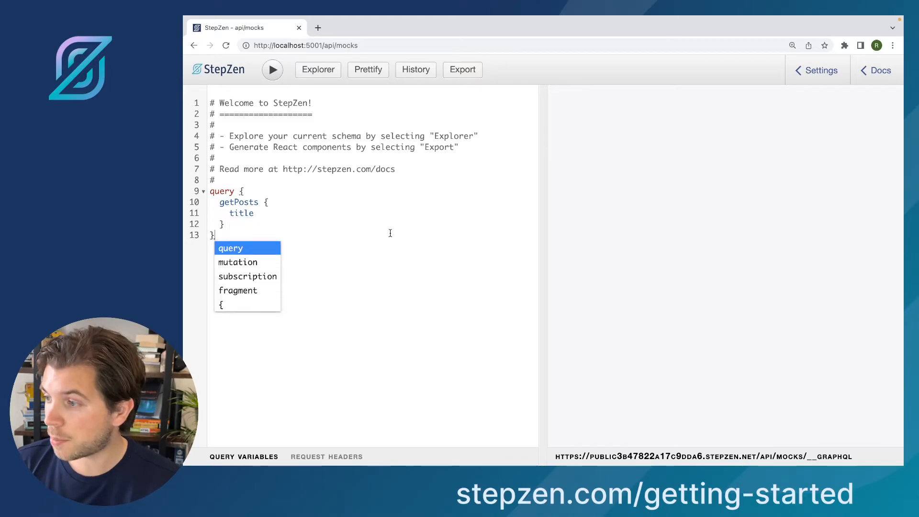
click(271, 70)
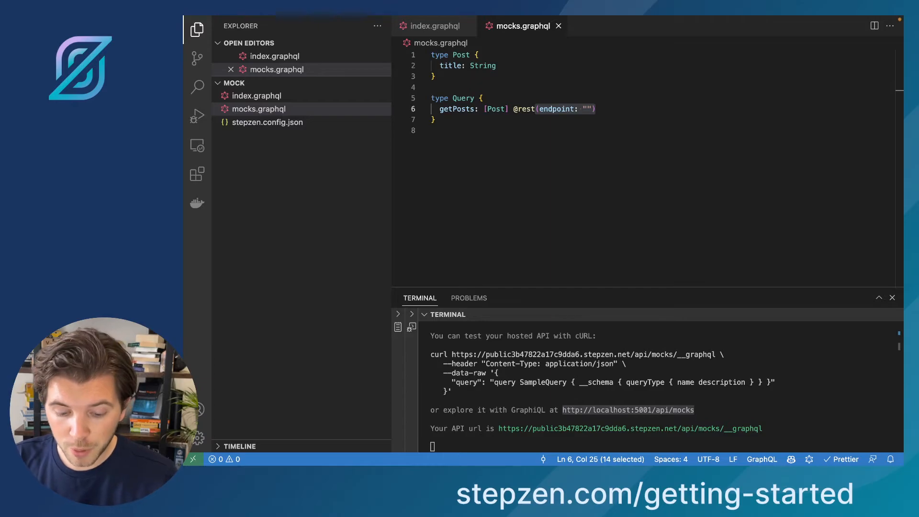
click(474, 54)
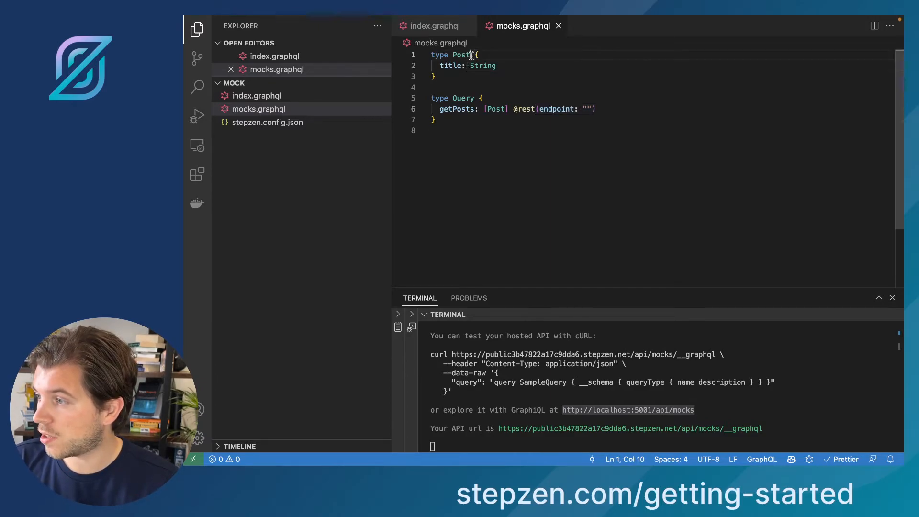
text(@mock)
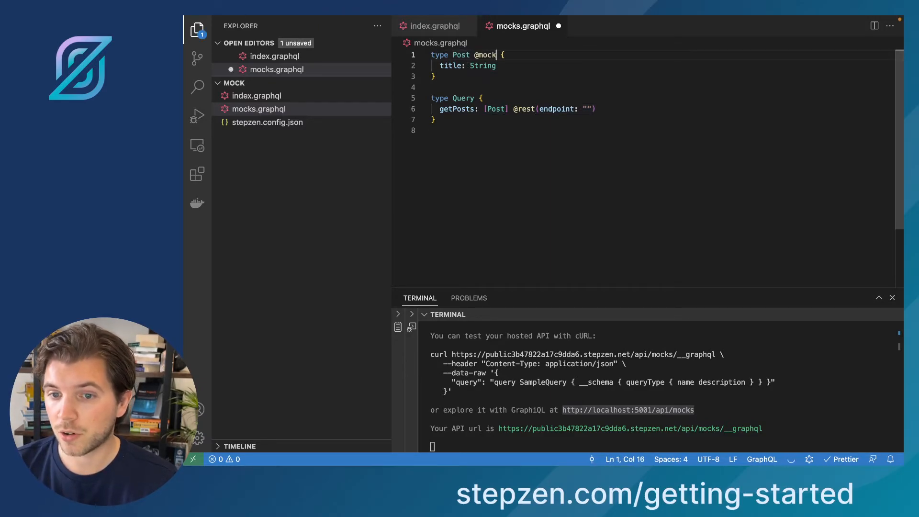
key(ctrl+s)
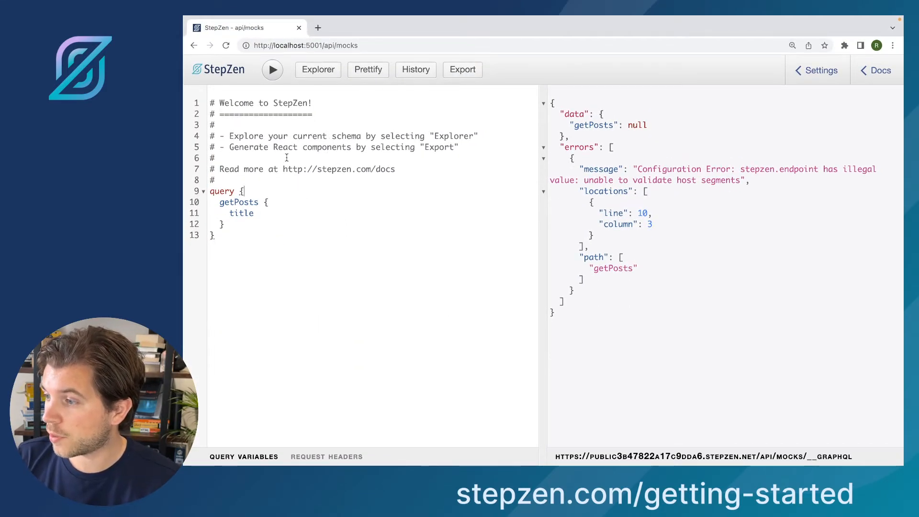
- Rerun the getPosts query so it returns a mocked lorem-ipsum title
click(271, 69)
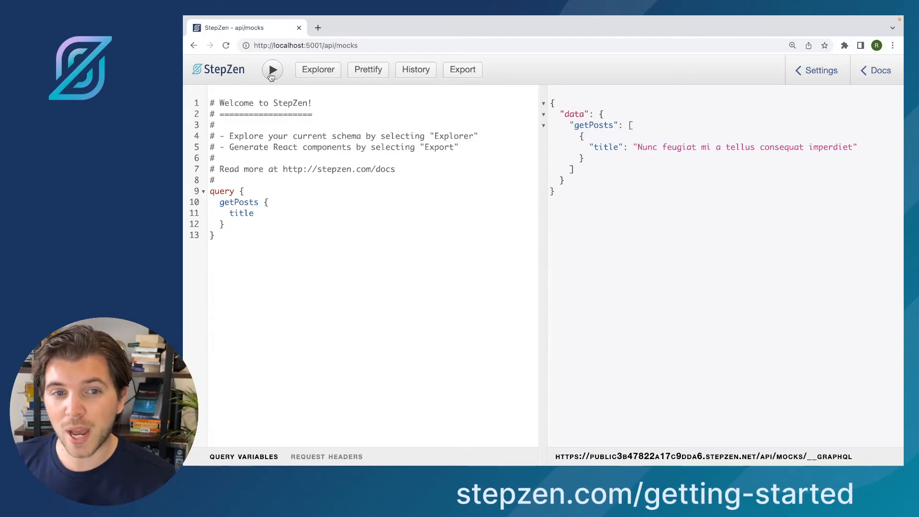
mouse_move(259, 70)
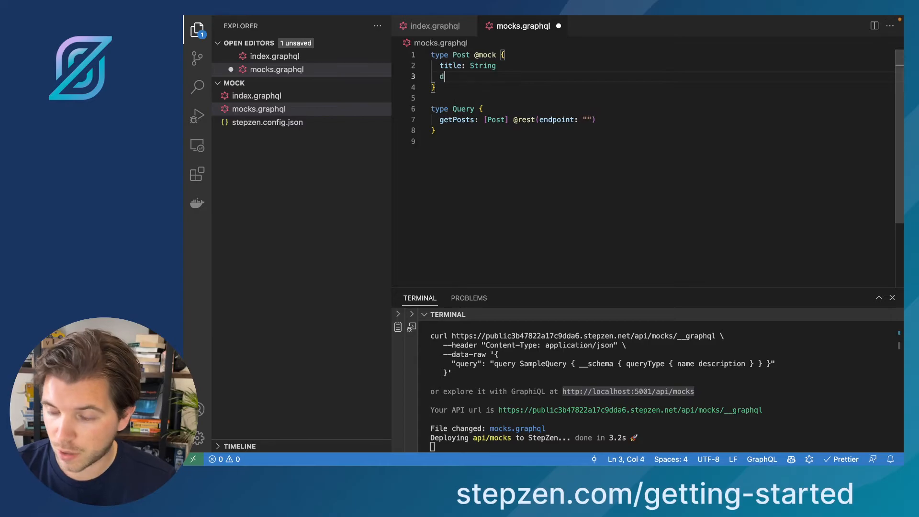
text(escription: String)
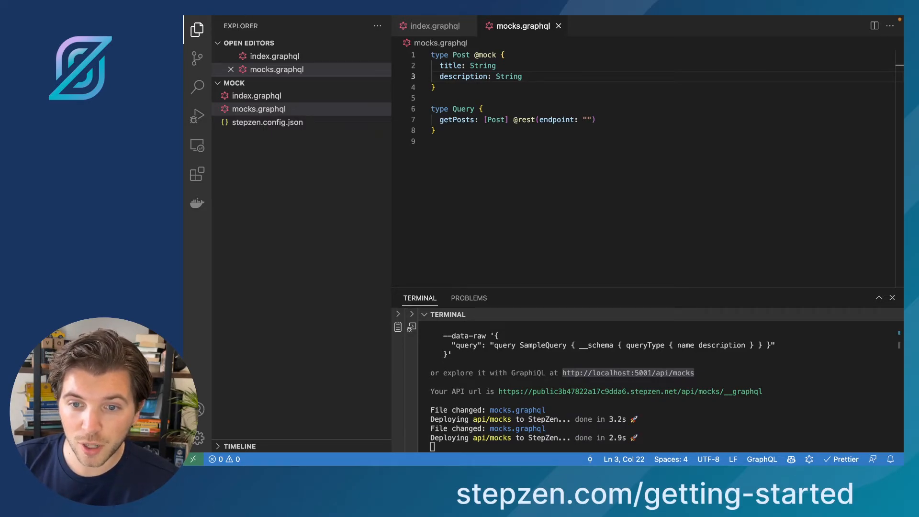
mouse_move(558, 82)
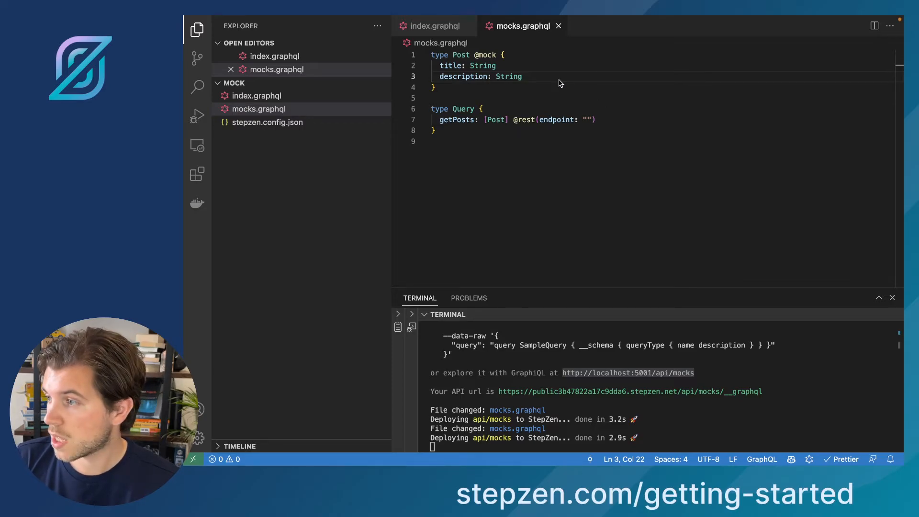
key(enter)
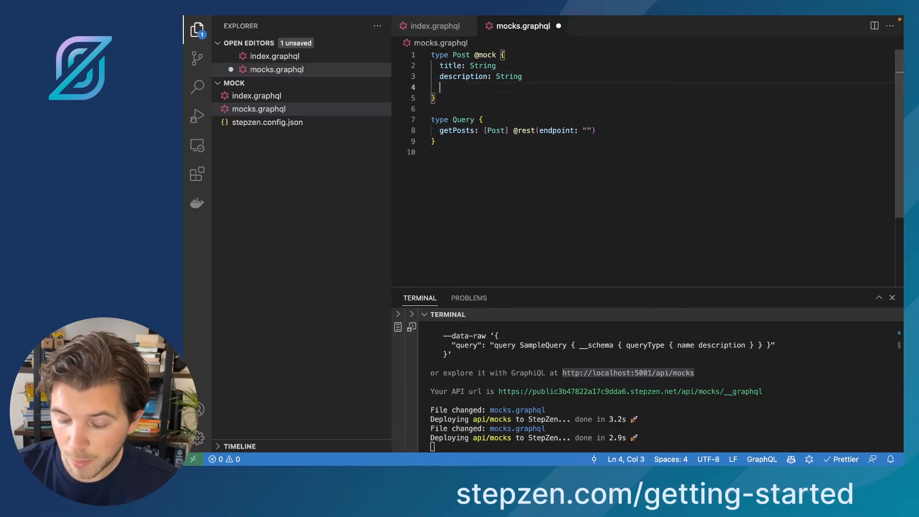
text(email: String)
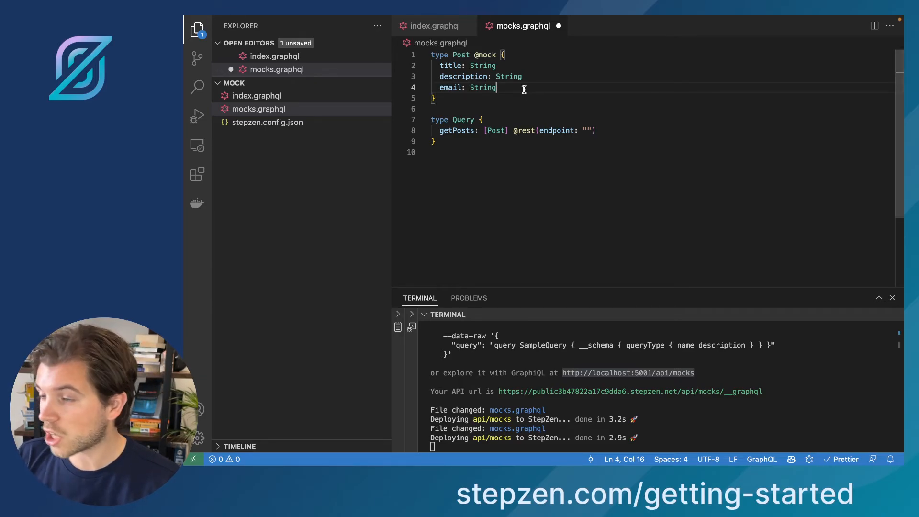
text(@mockfn(name: "Email"))
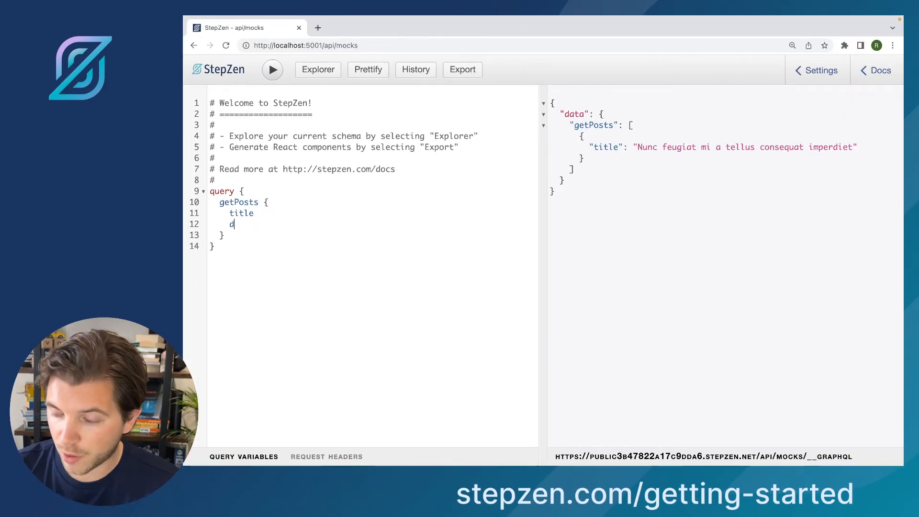
- Request title, description and email in the getPosts query and run it
text(es)
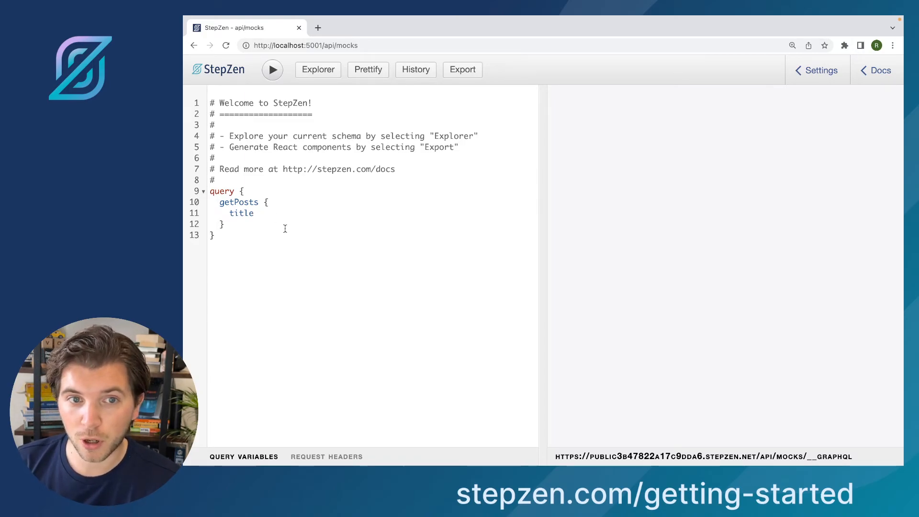
key(Enter)
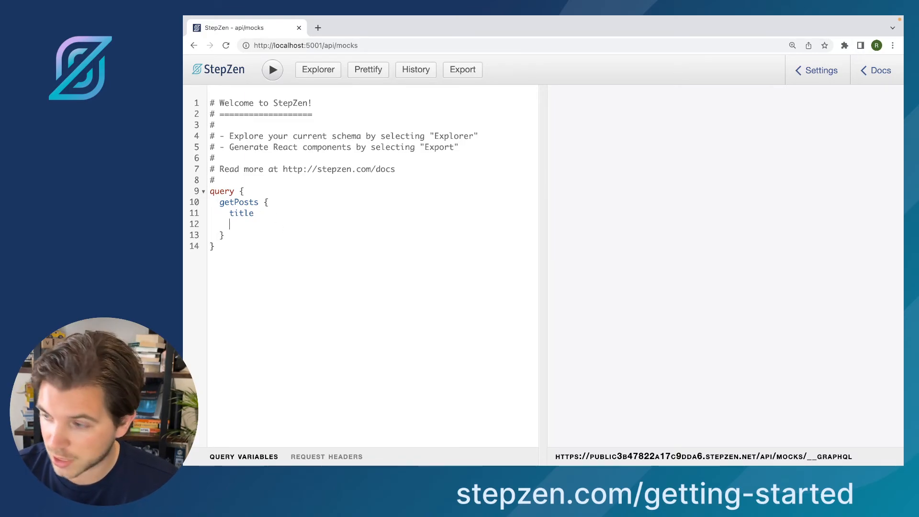
text(description)
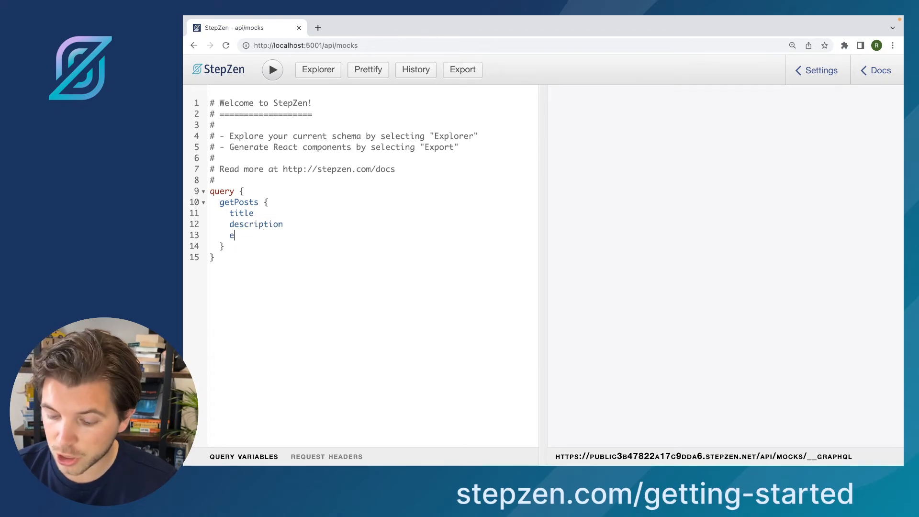
text(mail)
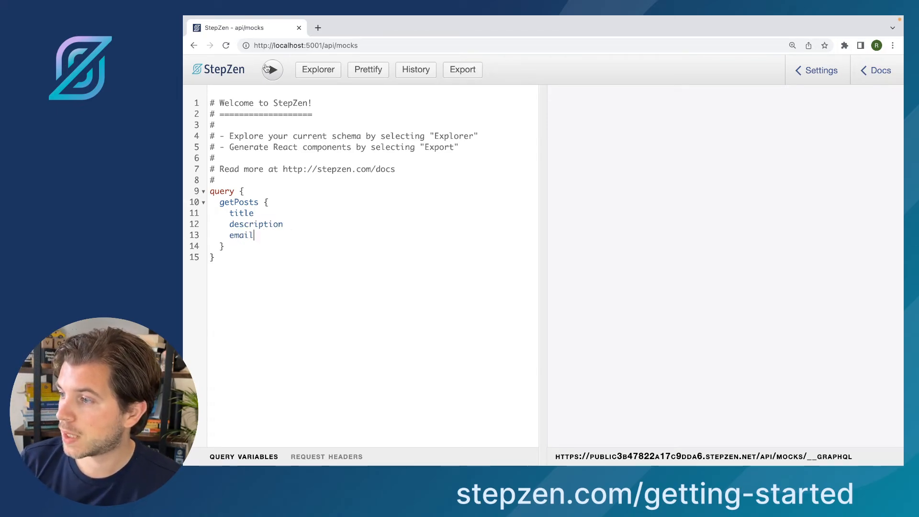
click(271, 69)
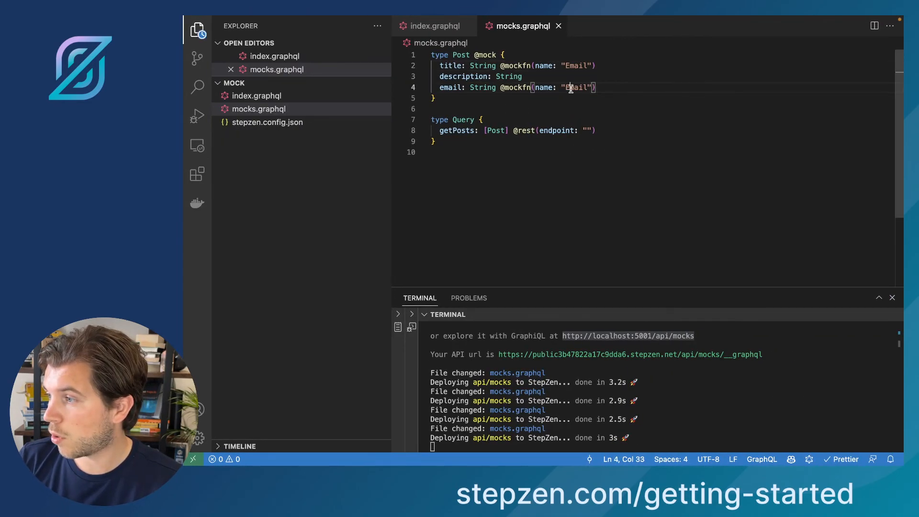
text(C)
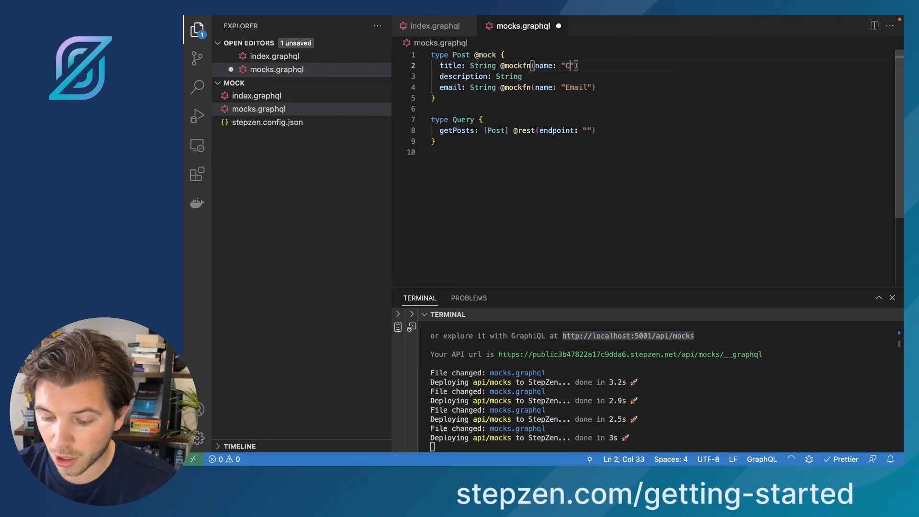
text(ountry)
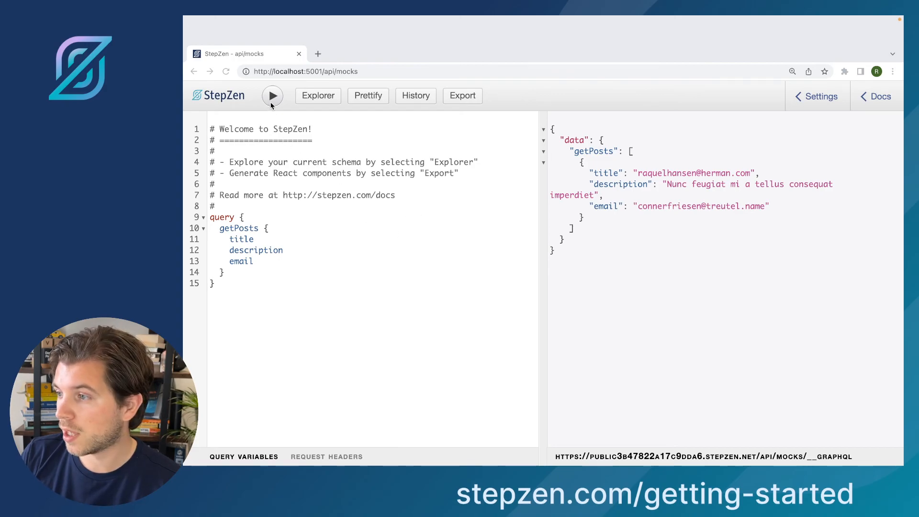
- Rerun getPosts and highlight the returned title Poland and description
click(272, 95)
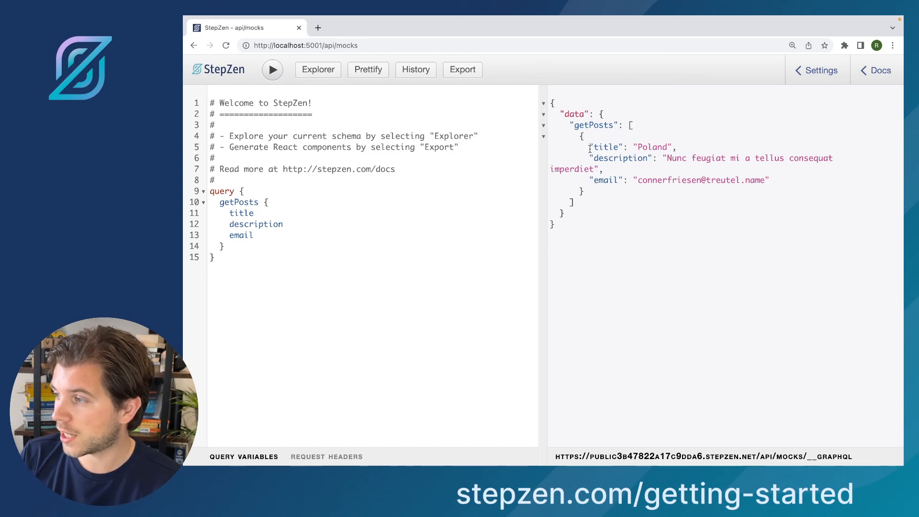
drag(591, 147, 734, 158)
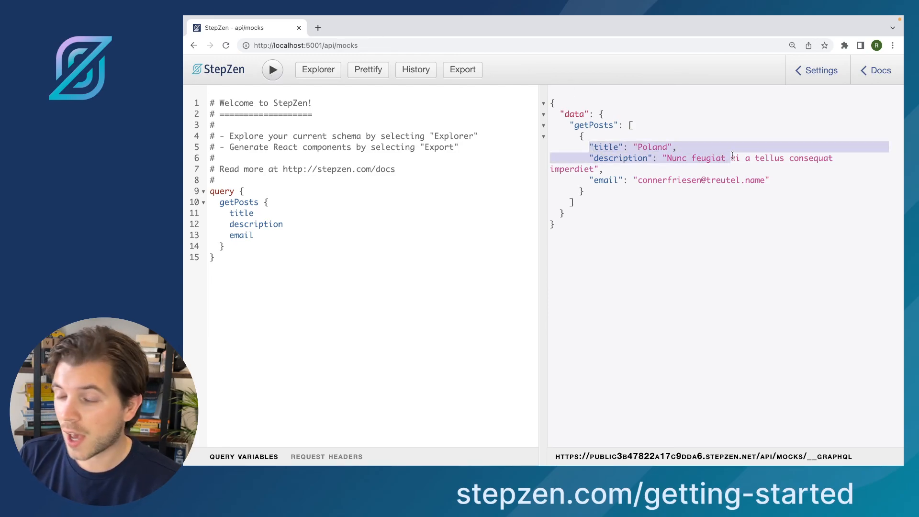